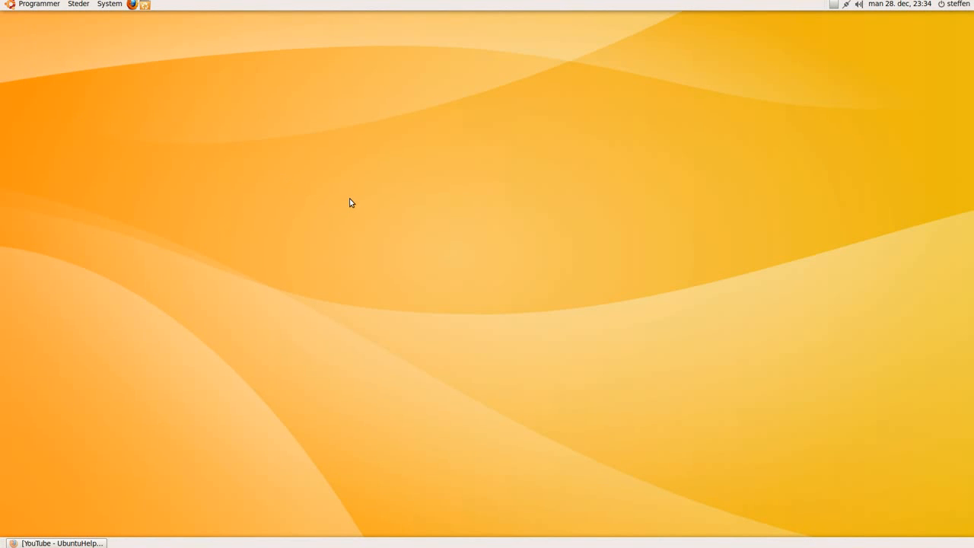
pyautogui.moveTo(246, 104)
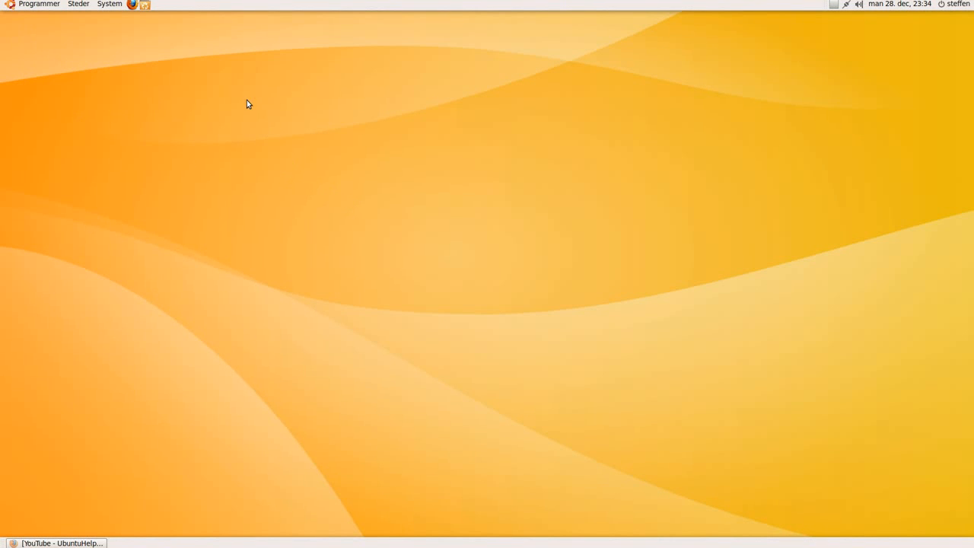
pyautogui.moveTo(167, 60)
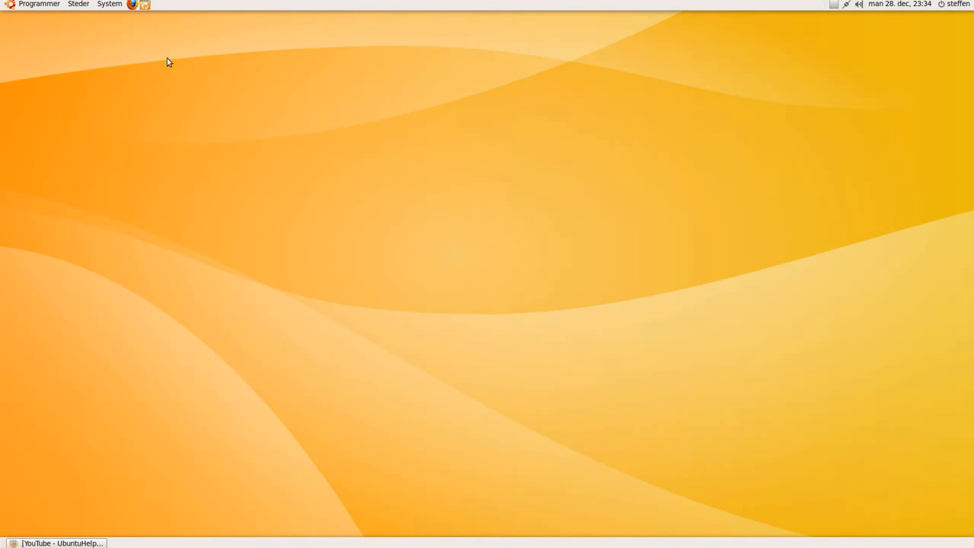
pyautogui.moveTo(110, 4)
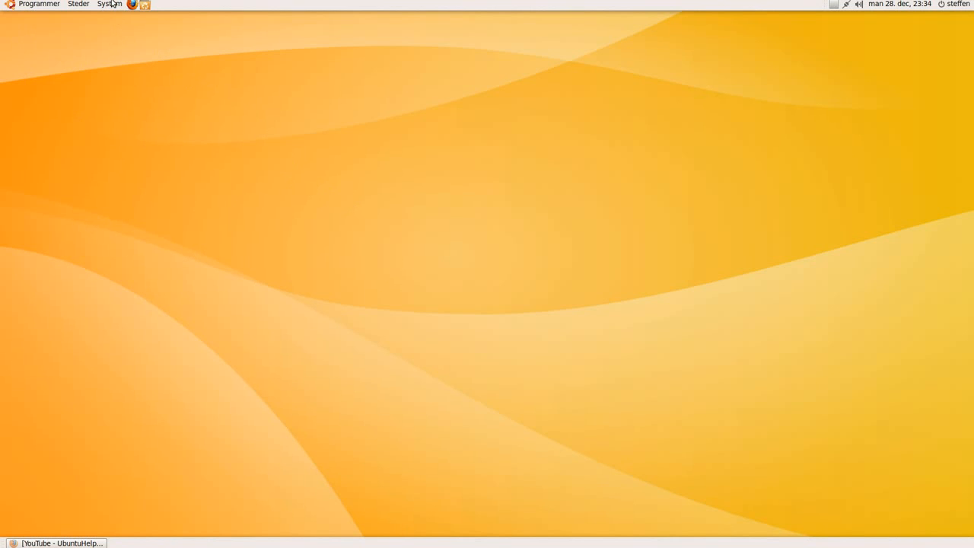
# - Launch Hardware Drivers from the System menu and centre its window showing the NVIDIA driver list
pyautogui.click(108, 3)
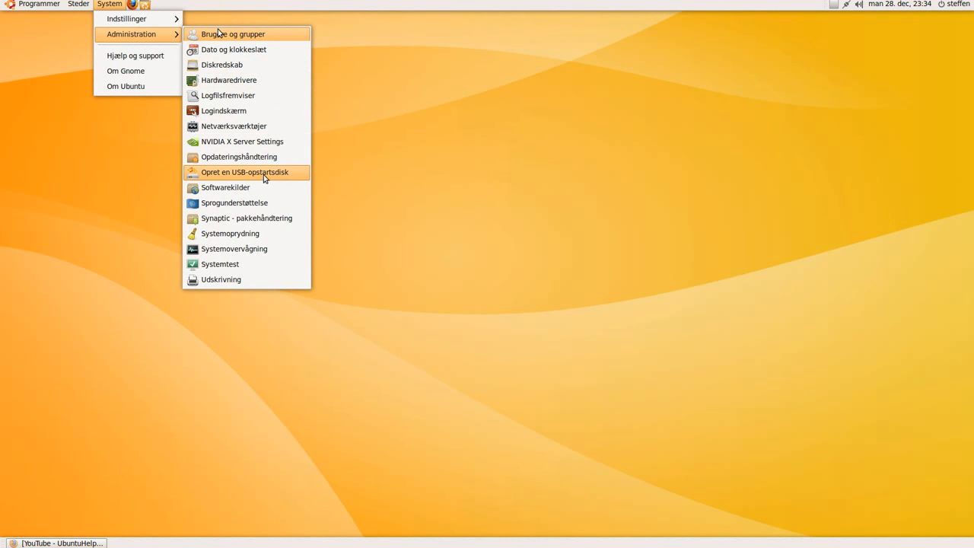
pyautogui.moveTo(258, 79)
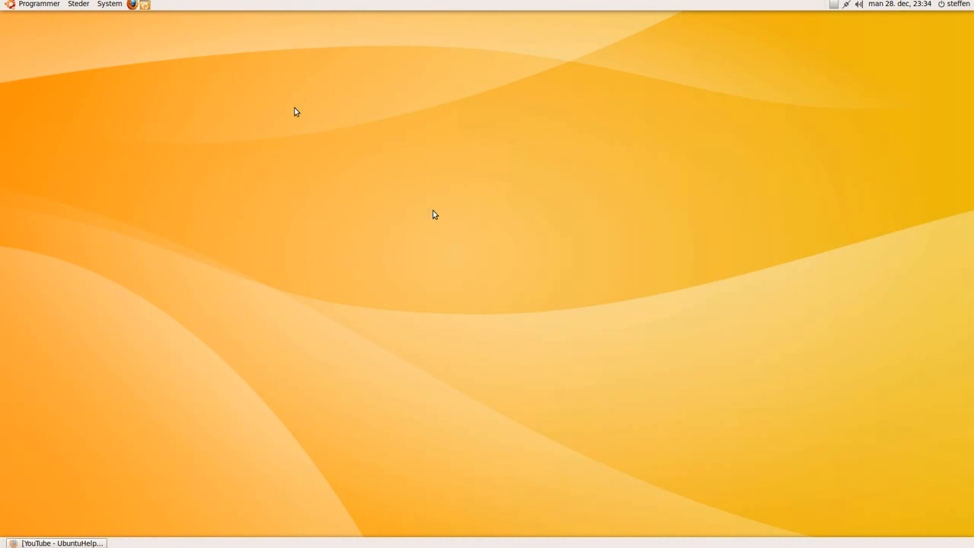
pyautogui.moveTo(455, 207)
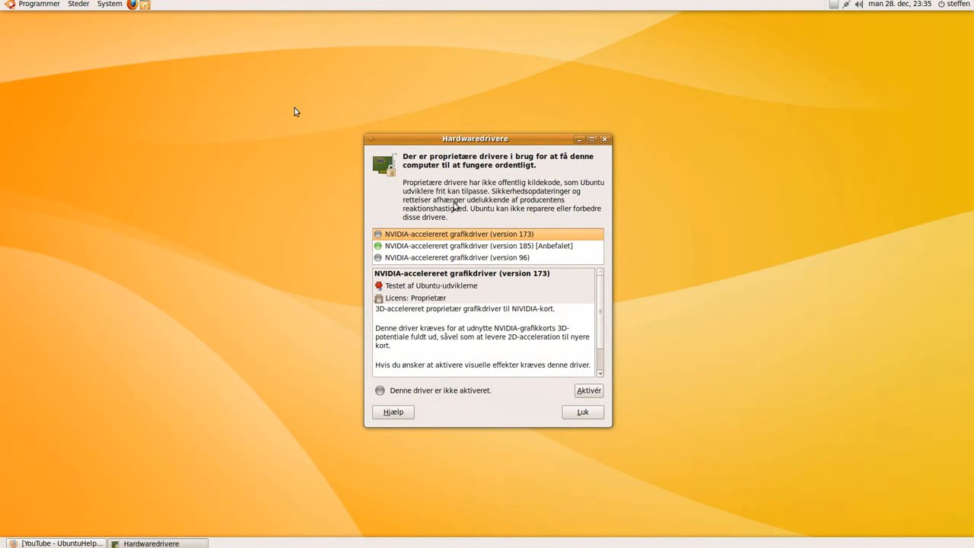
pyautogui.moveTo(475, 137); pyautogui.dragTo(484, 119)
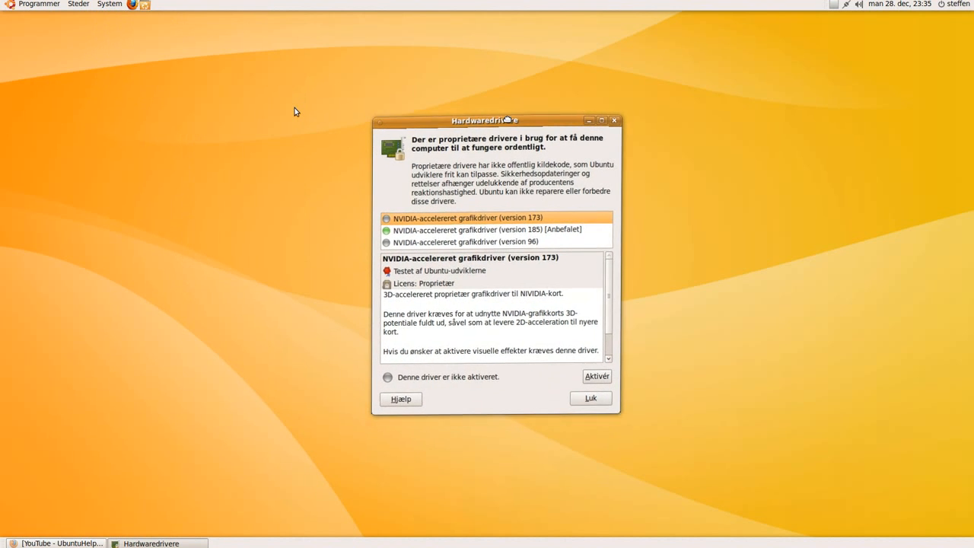
pyautogui.moveTo(484, 120); pyautogui.dragTo(449, 88)
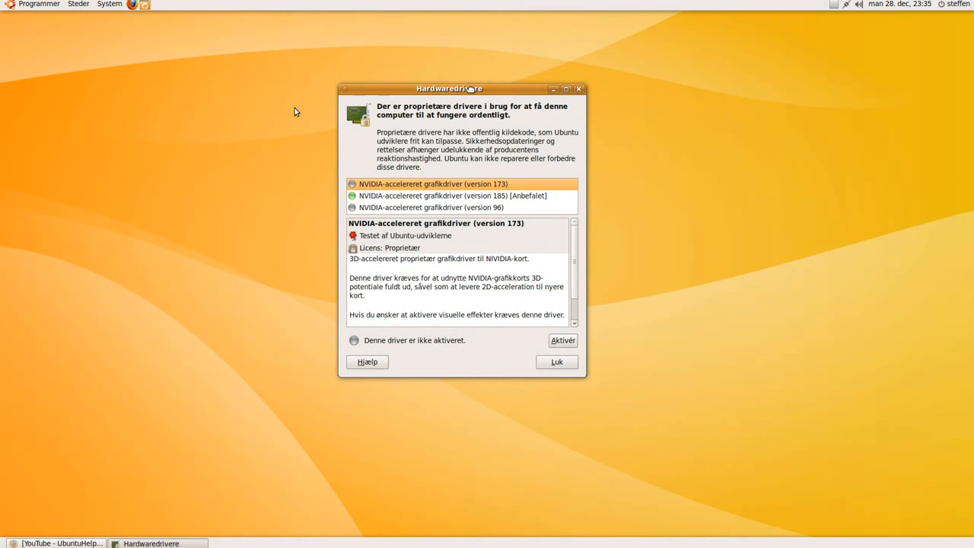
pyautogui.moveTo(493, 144)
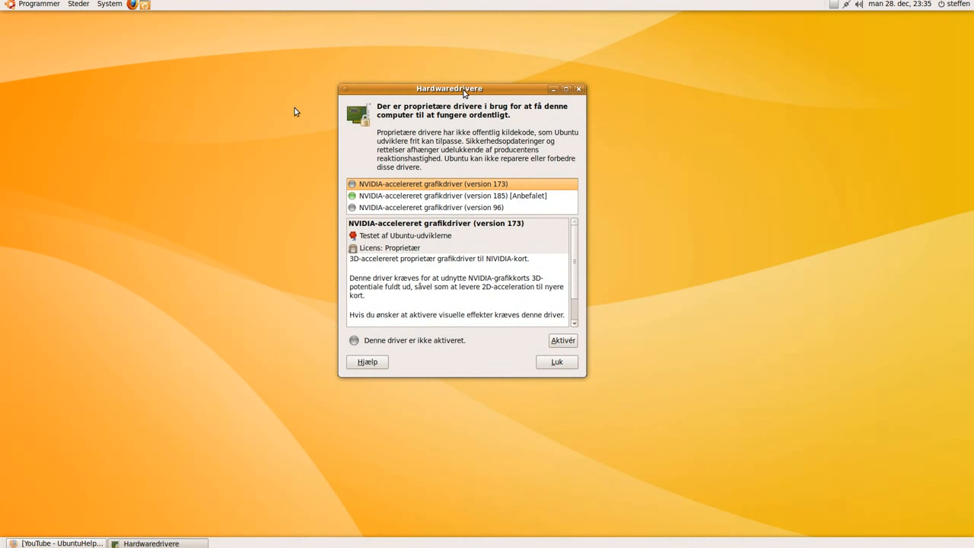
pyautogui.moveTo(449, 88); pyautogui.dragTo(461, 107)
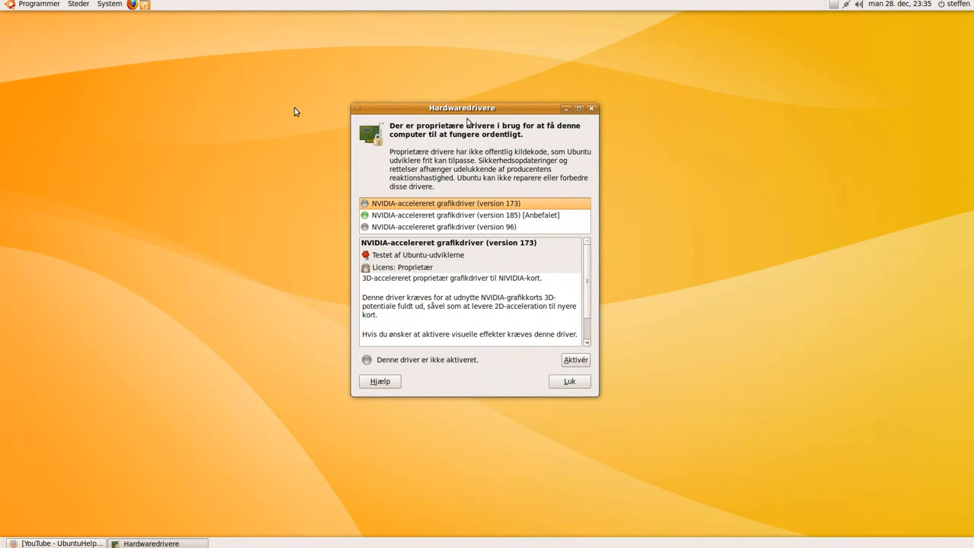
pyautogui.moveTo(322, 210)
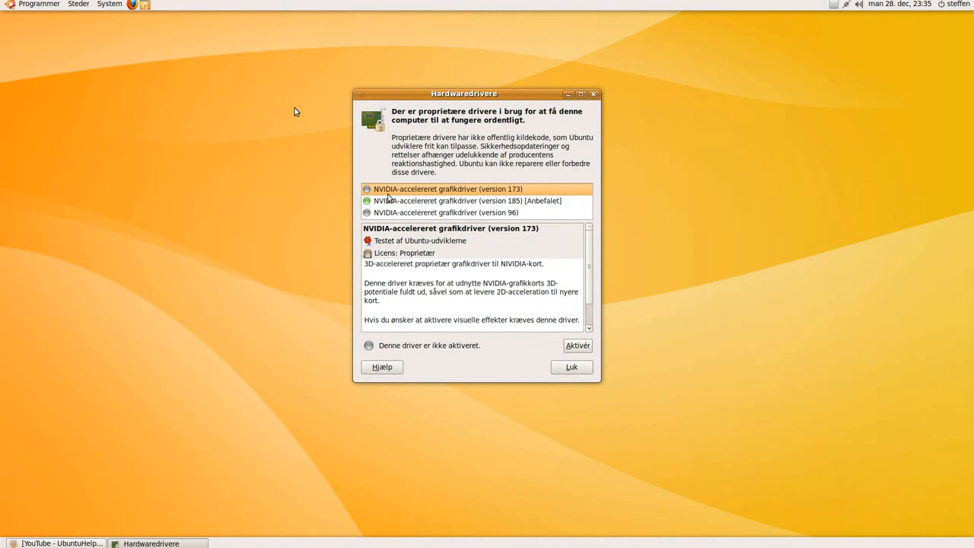
pyautogui.moveTo(443, 201)
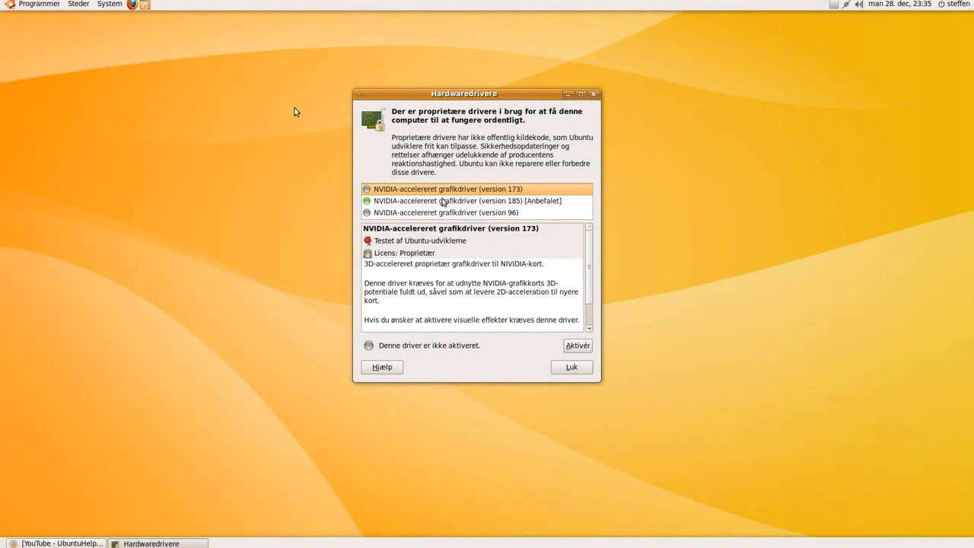
pyautogui.moveTo(520, 189)
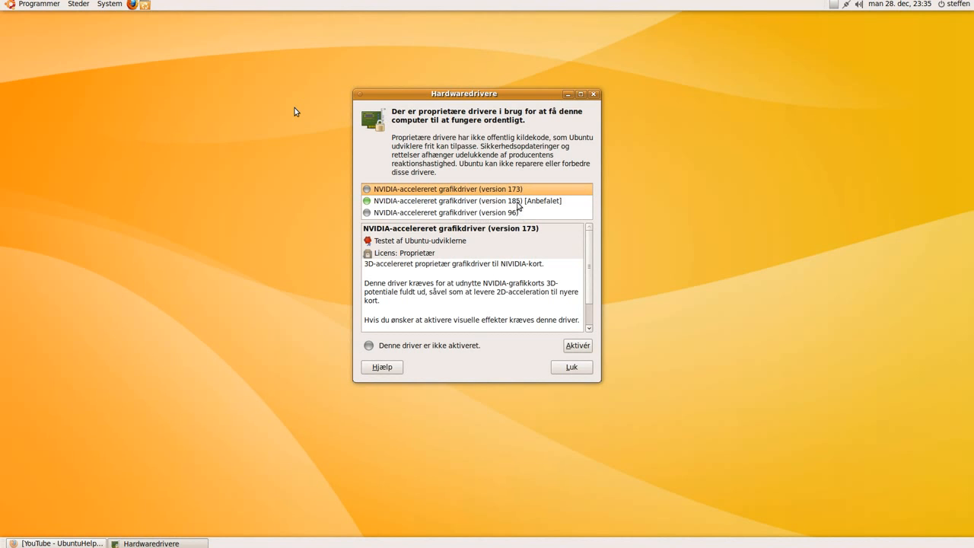
# - Confirm the recommended version 185 NVIDIA driver is activated and in use, then close Hardware Drivers
pyautogui.click(465, 201)
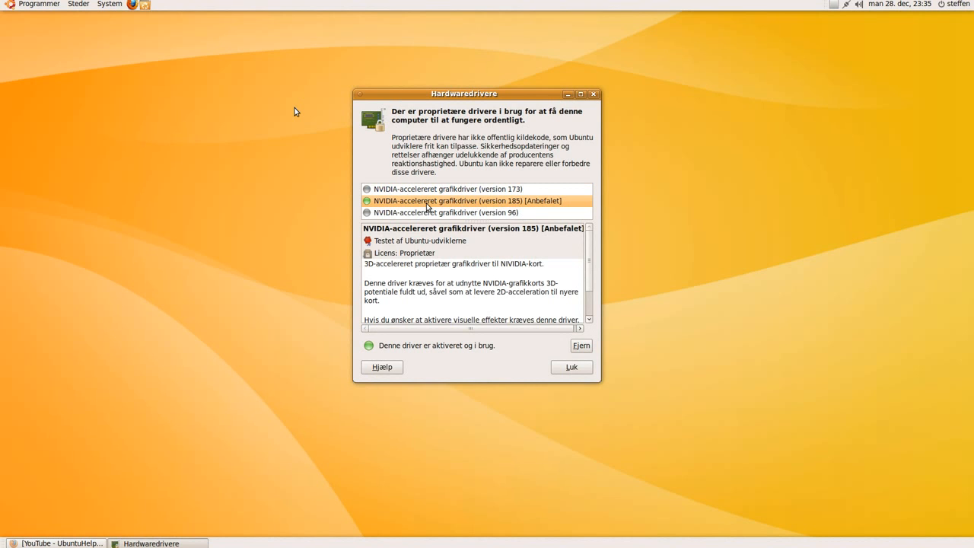
pyautogui.moveTo(540, 210)
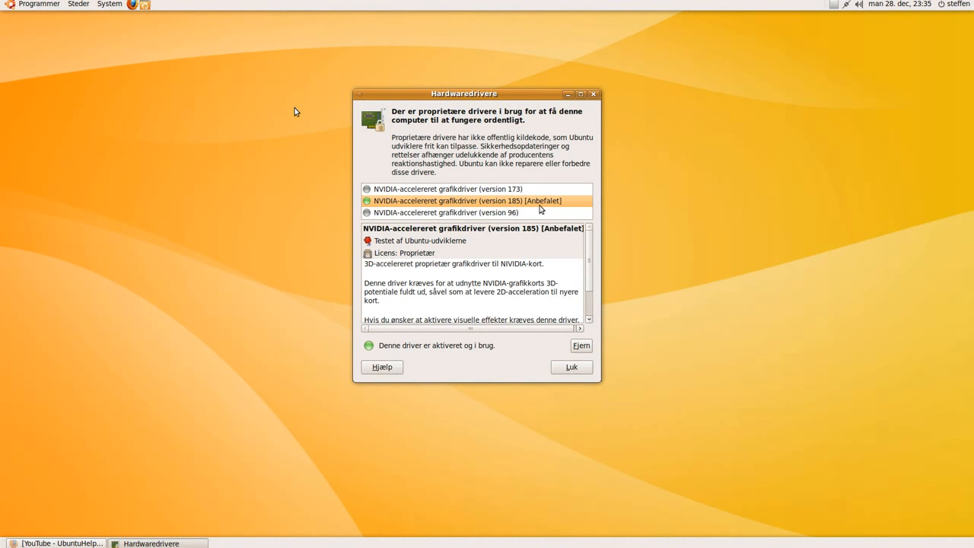
pyautogui.moveTo(558, 207)
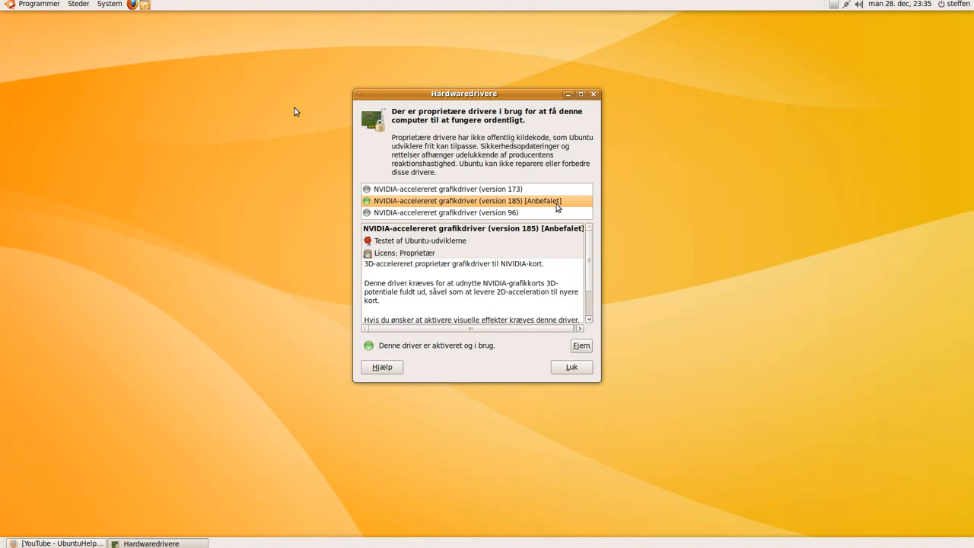
pyautogui.moveTo(566, 317)
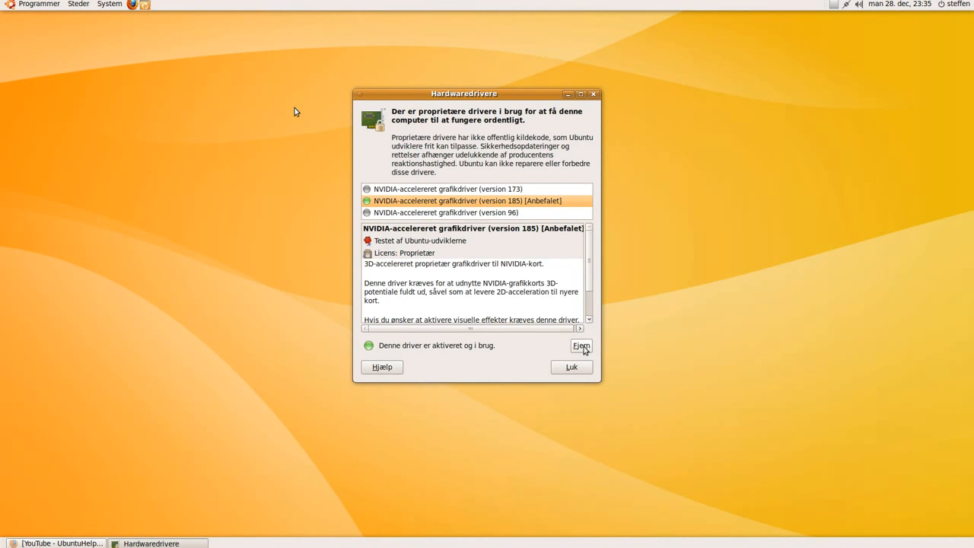
pyautogui.moveTo(572, 370)
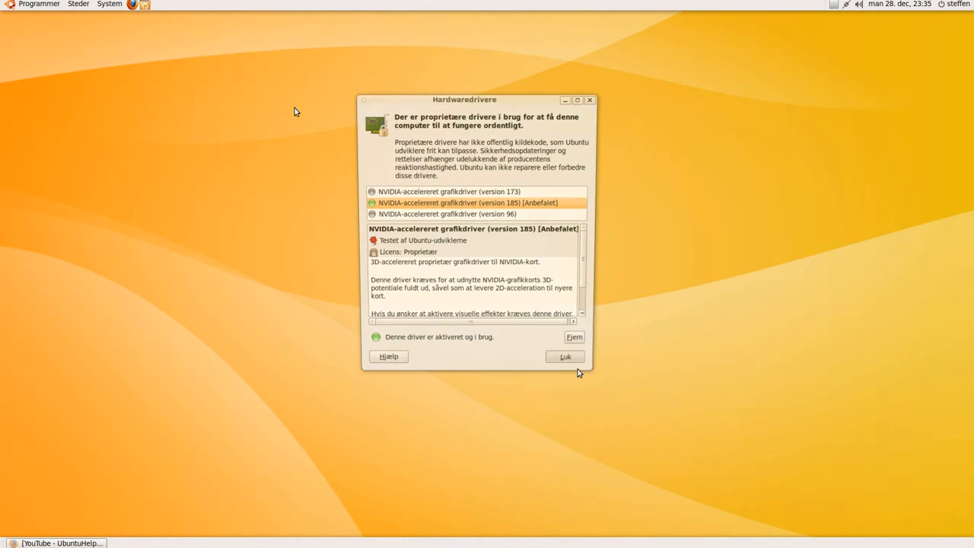
pyautogui.click(564, 356)
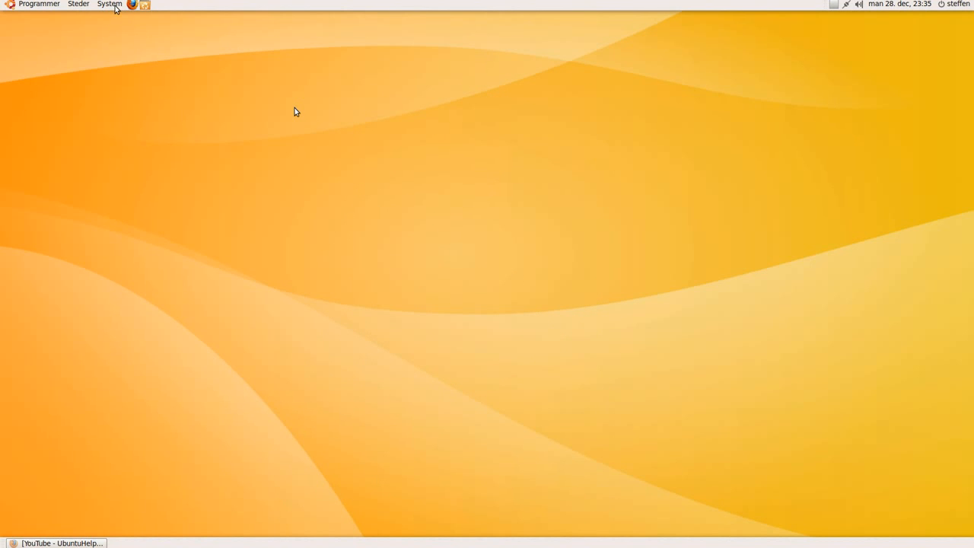
# - Start Synaptic from System > Administration and authenticate with the administrator password
pyautogui.click(110, 5)
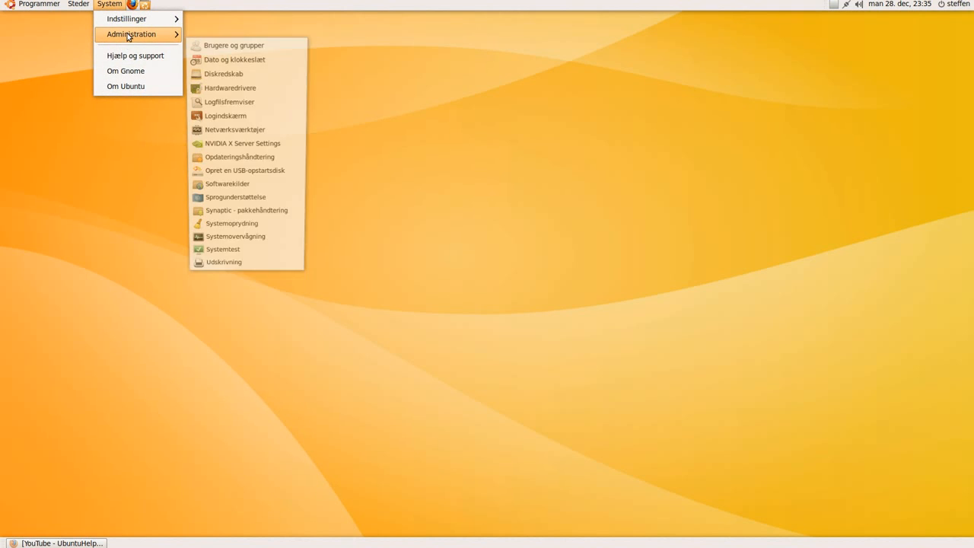
pyautogui.moveTo(272, 219)
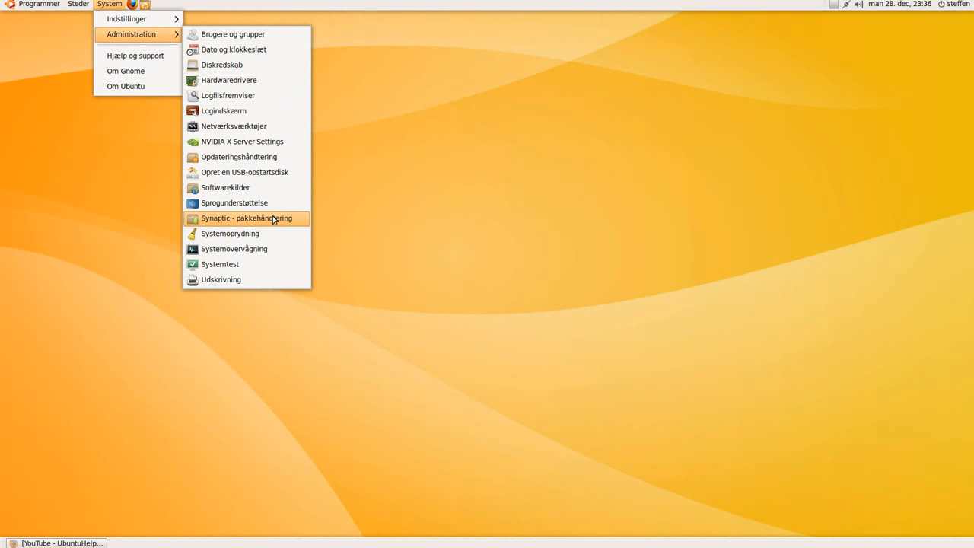
pyautogui.click(247, 219)
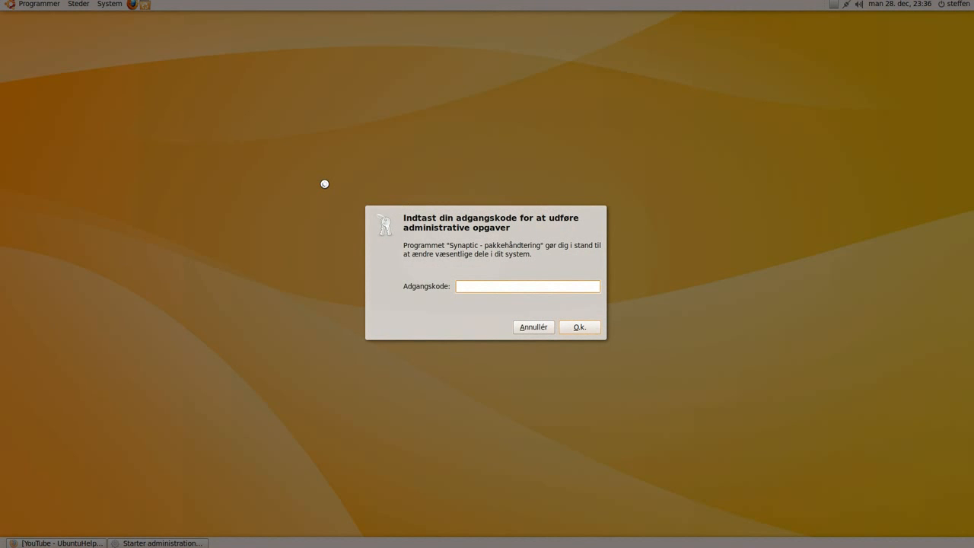
pyautogui.write('••')
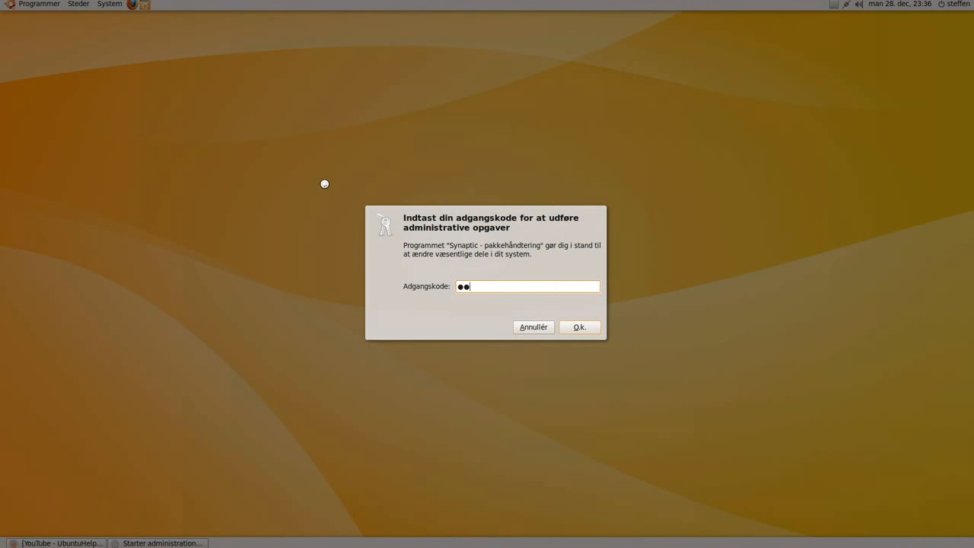
pyautogui.click(579, 327)
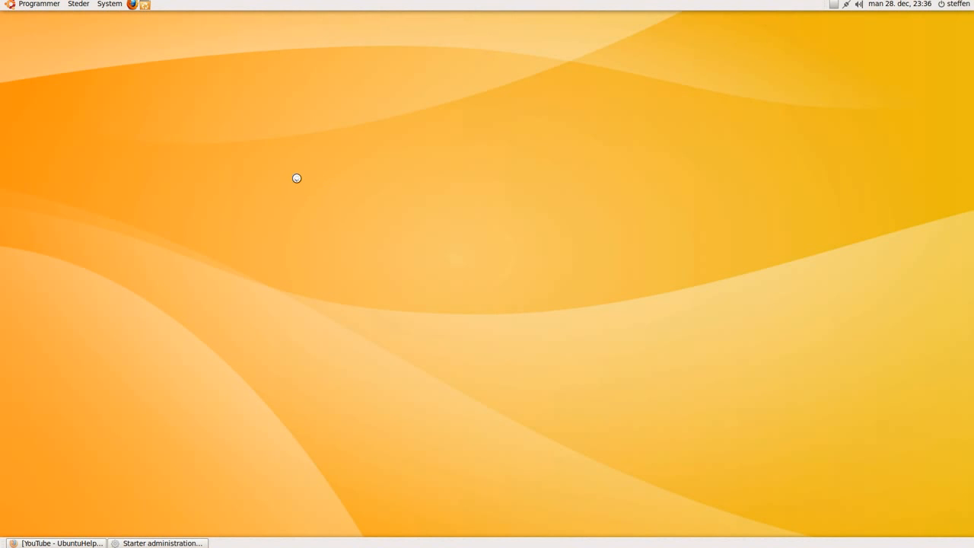
pyautogui.moveTo(332, 152)
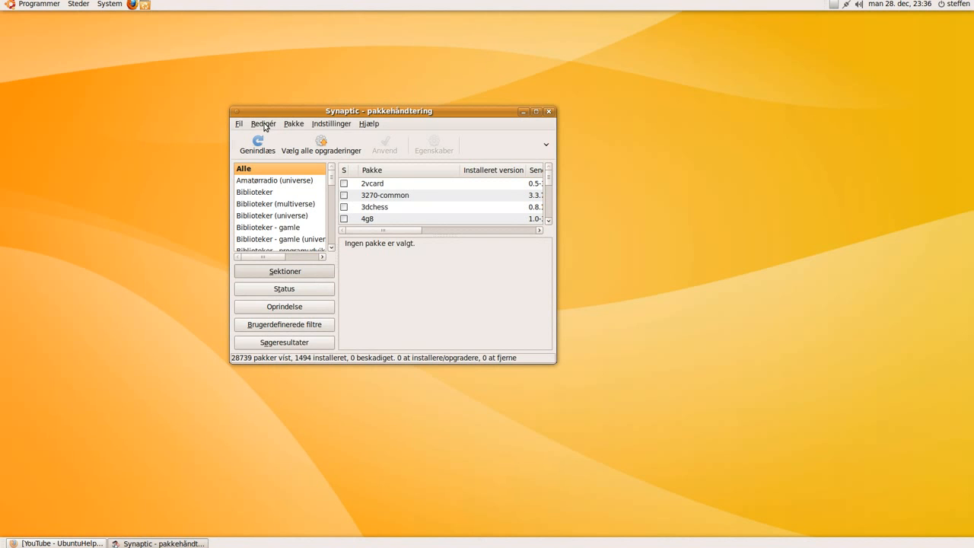
# - Run a Synaptic package search for "nvidia" via Rediger > Søg
pyautogui.click(262, 123)
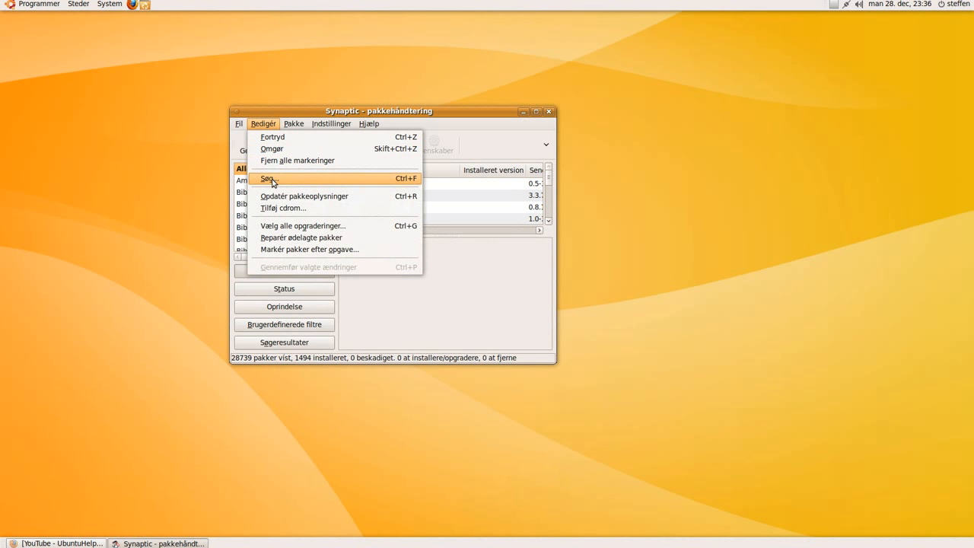
pyautogui.click(268, 178)
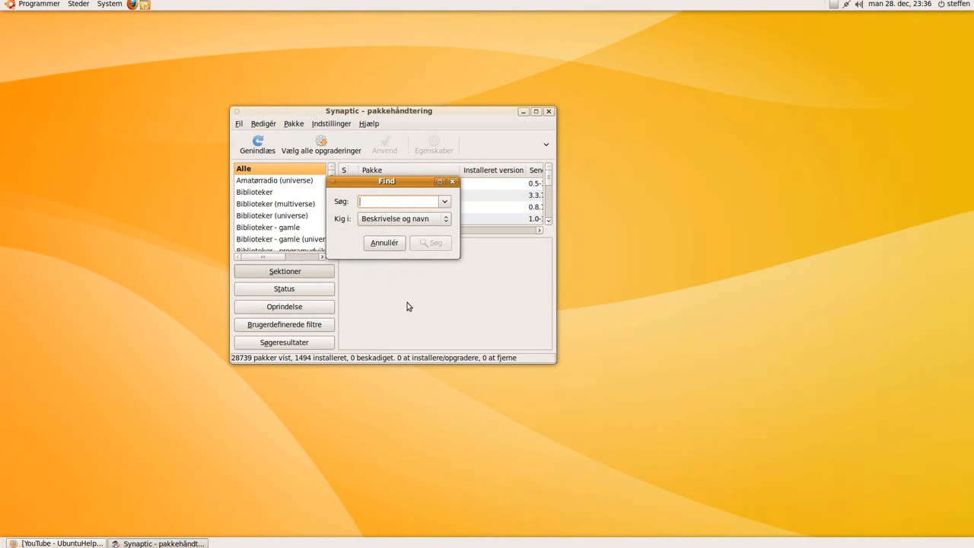
pyautogui.write('n')
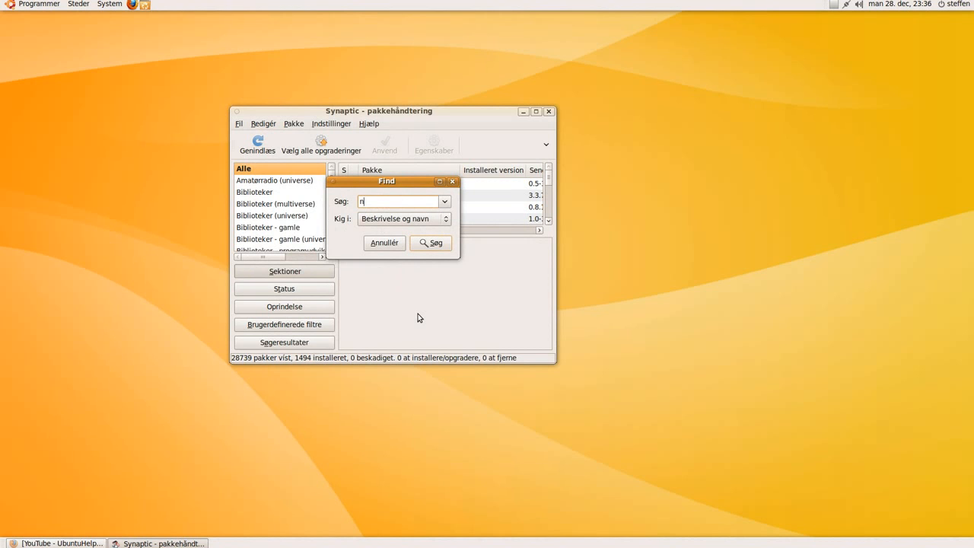
pyautogui.write('vidia')
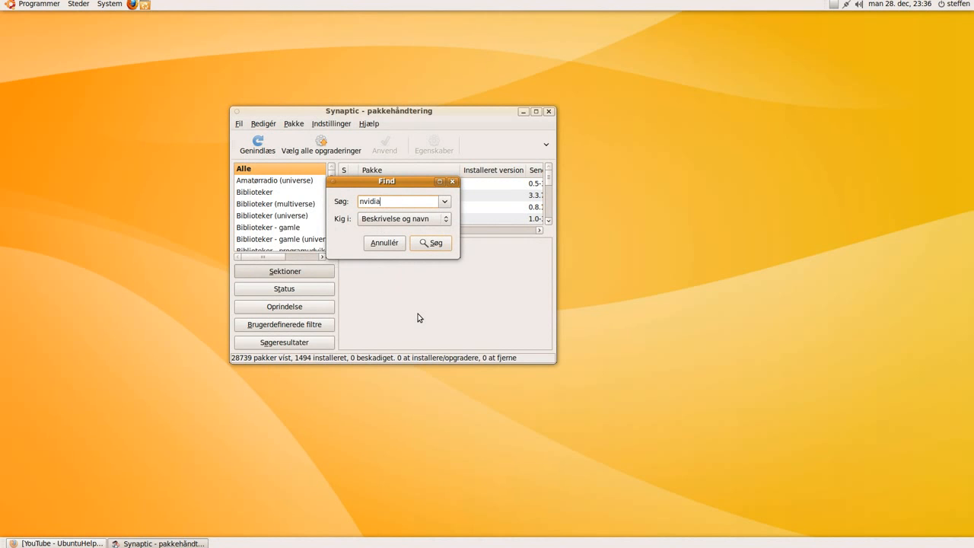
pyautogui.click(429, 243)
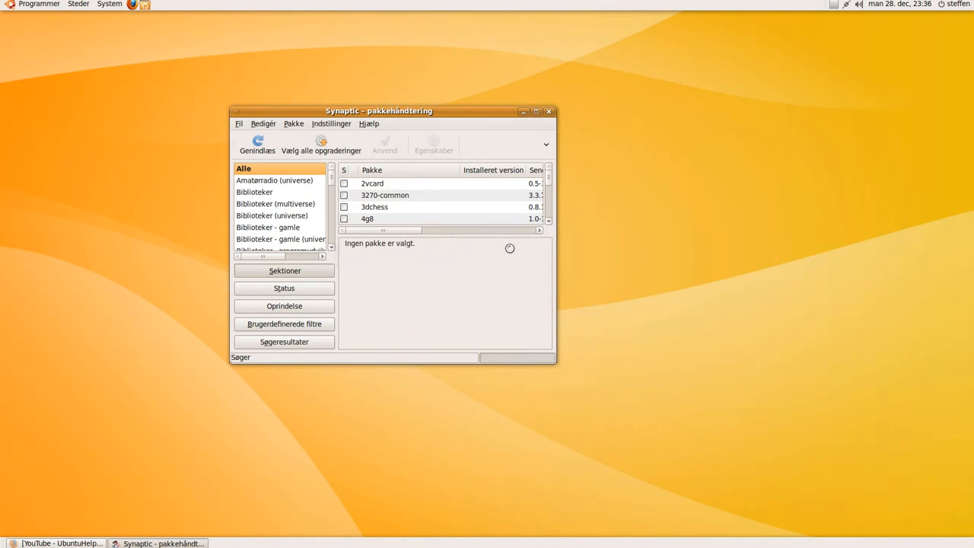
pyautogui.moveTo(513, 246)
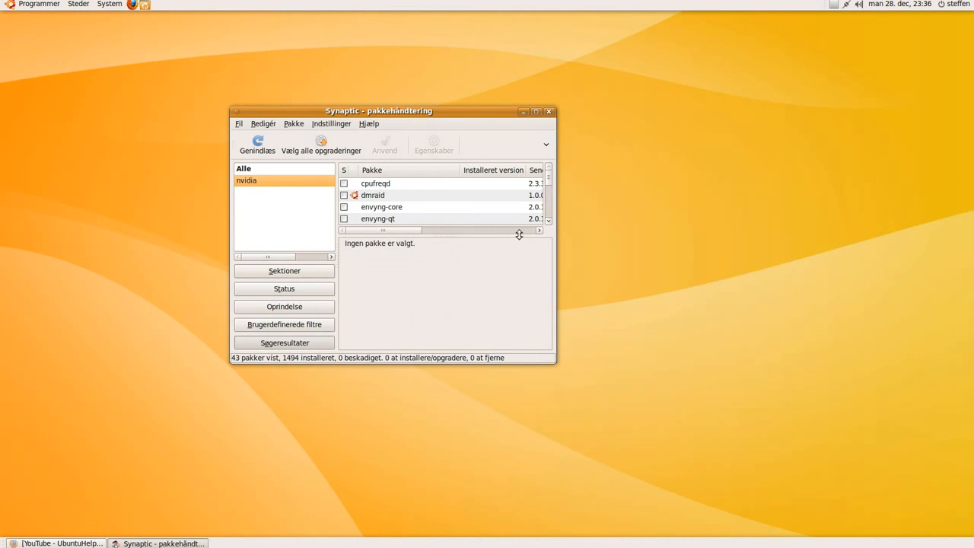
# - Review the nvidia results showing installed version 185 packages, then close Synaptic
pyautogui.scroll(-3)
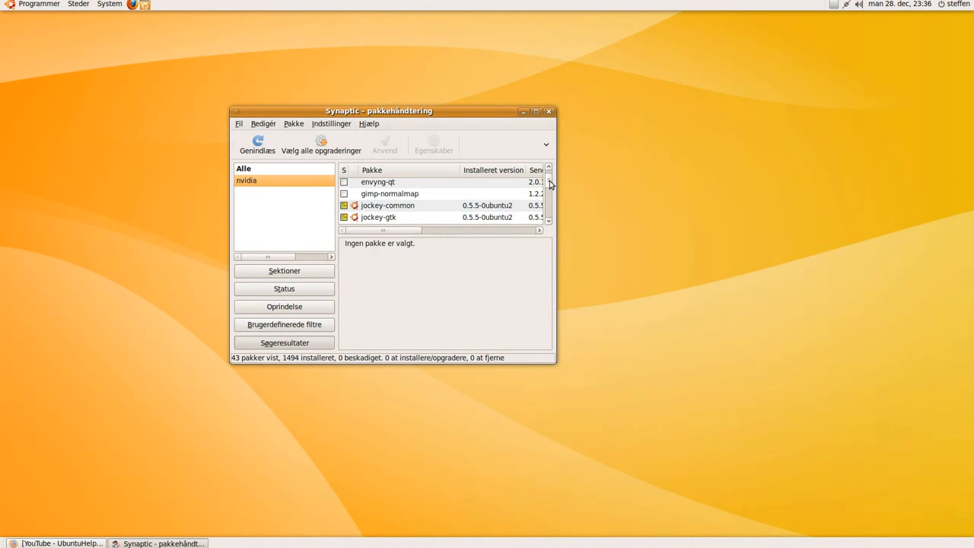
pyautogui.scroll(-3)
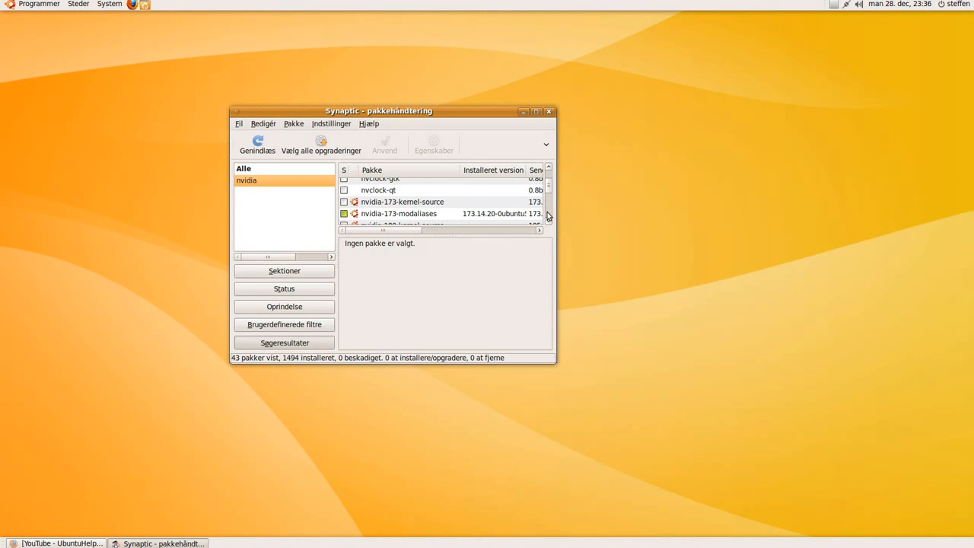
pyautogui.scroll(-3)
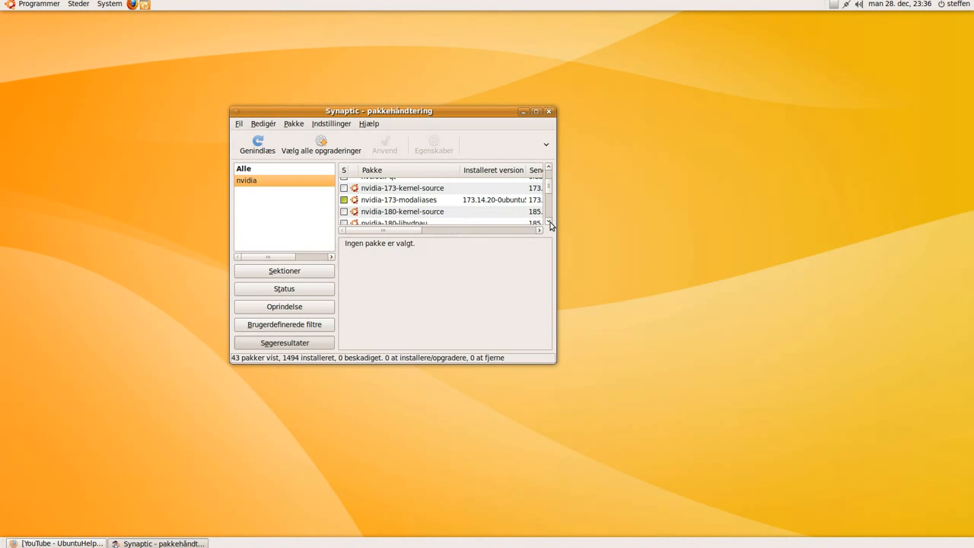
pyautogui.moveTo(402, 210)
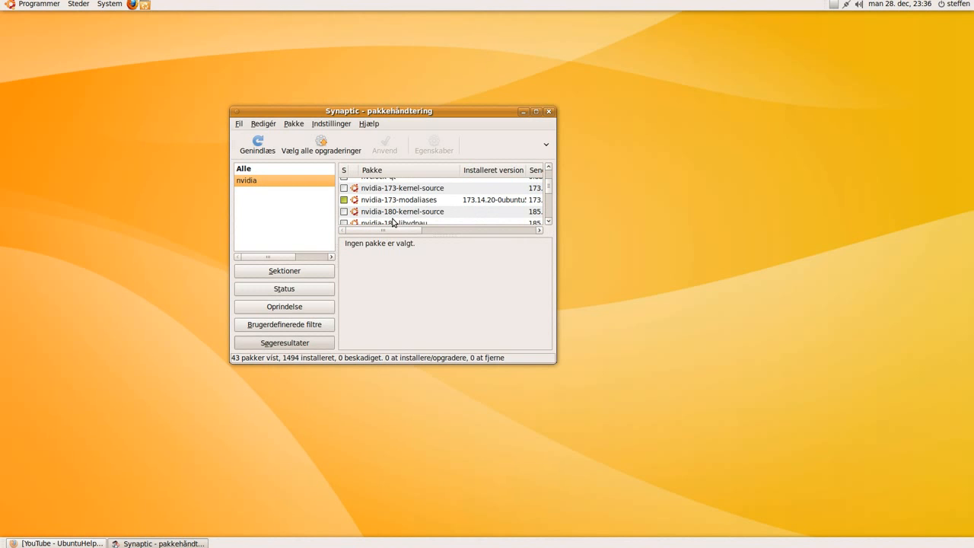
pyautogui.click(548, 222)
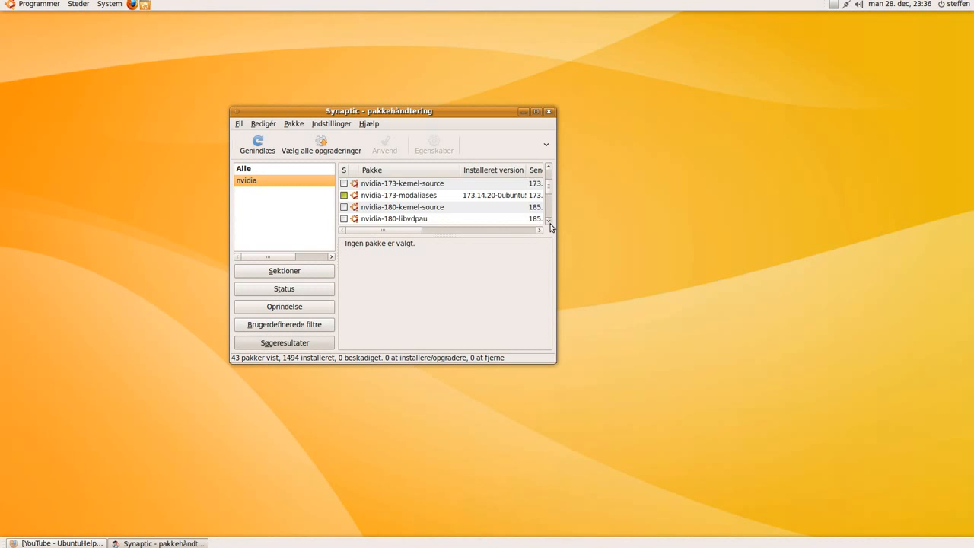
pyautogui.scroll(-3)
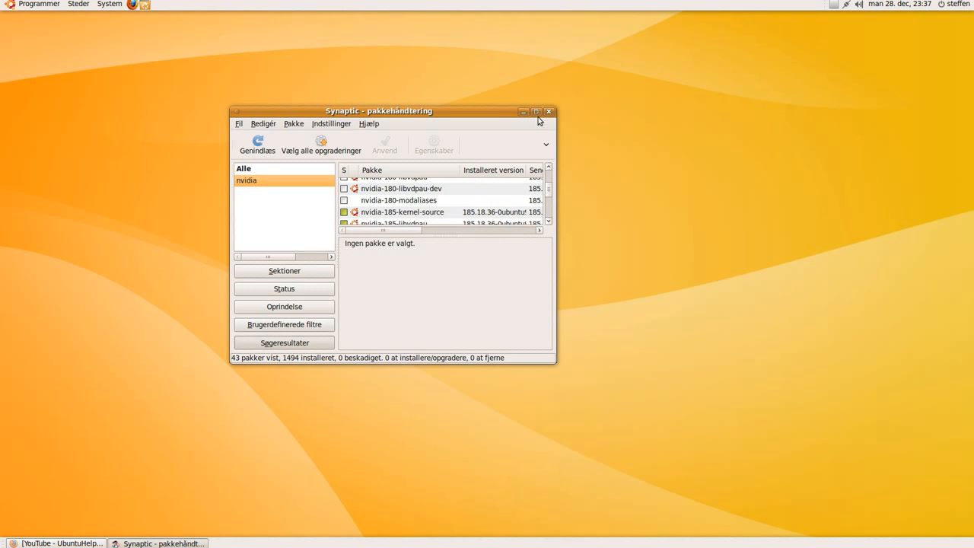
pyautogui.click(550, 112)
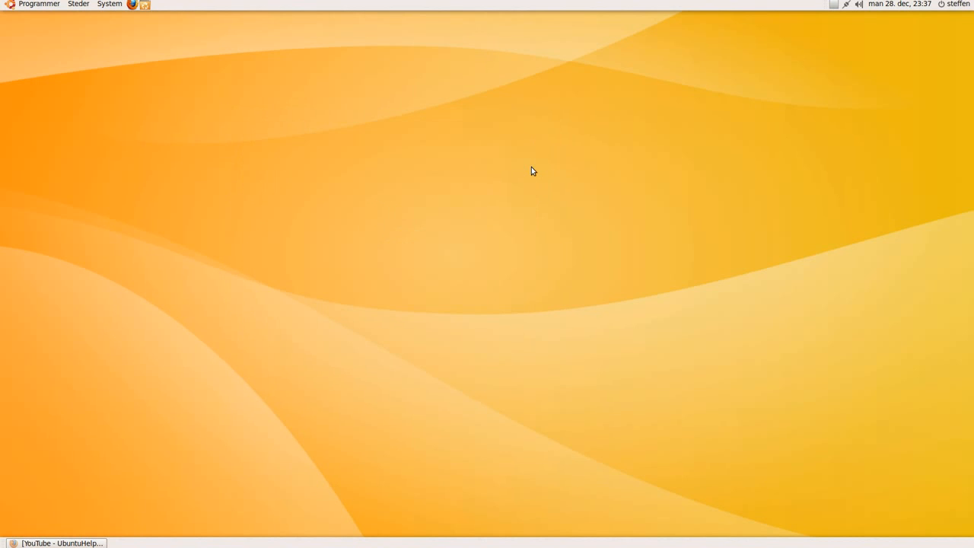
pyautogui.moveTo(788, 41)
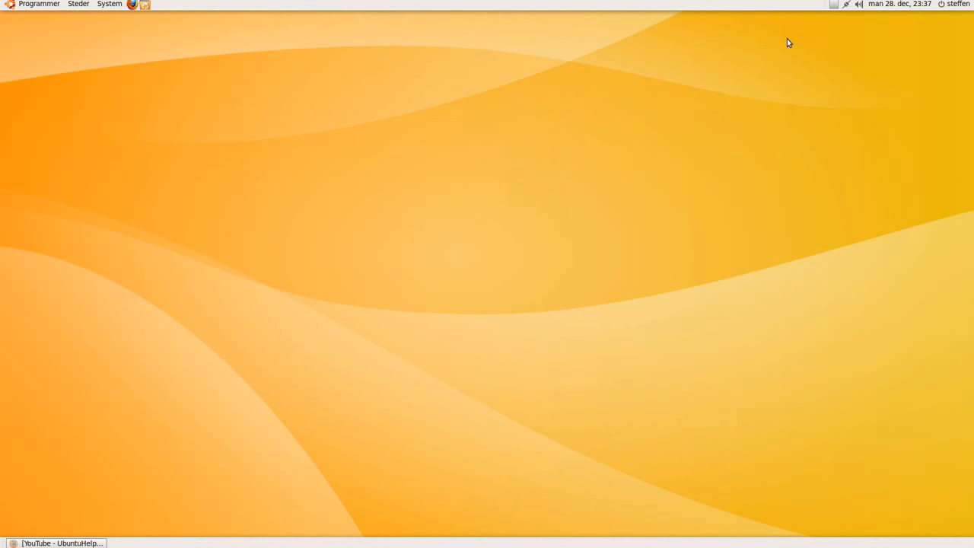